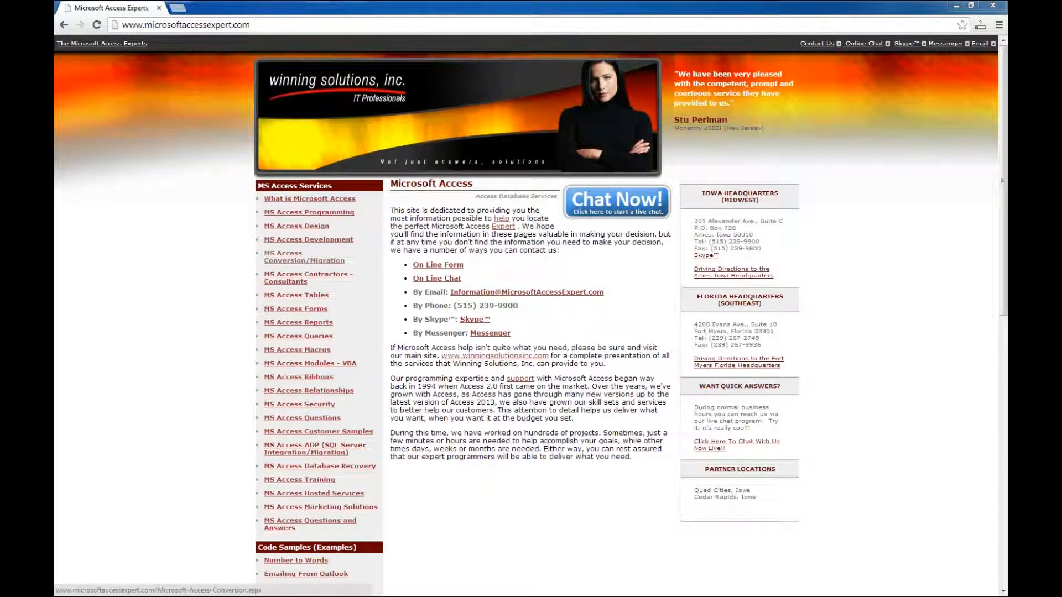
Follow the 'MS Access Conversion/Migration' sidebar link to reach the conversion page.
{"action": "left_click", "coordinate": [306, 260]}
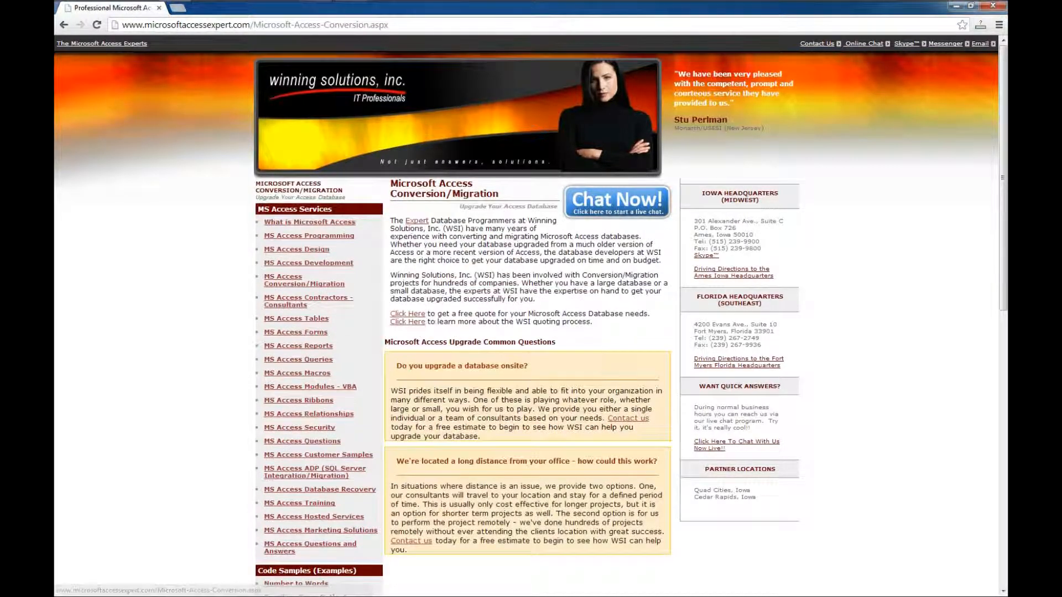